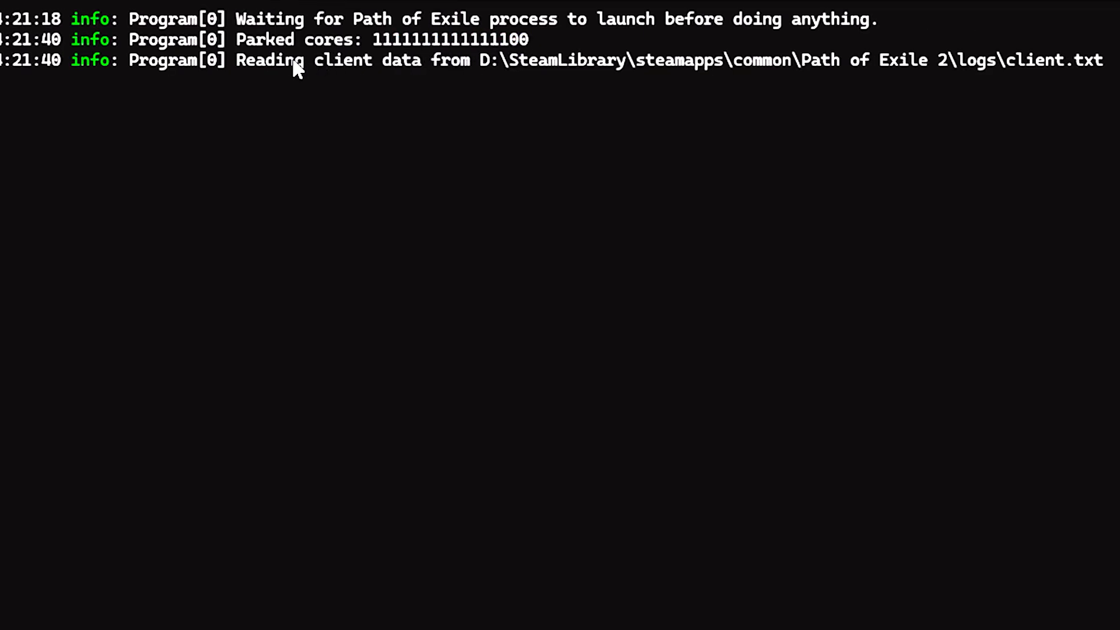
{"action": "mouse_move", "coordinate": [950, 90]}
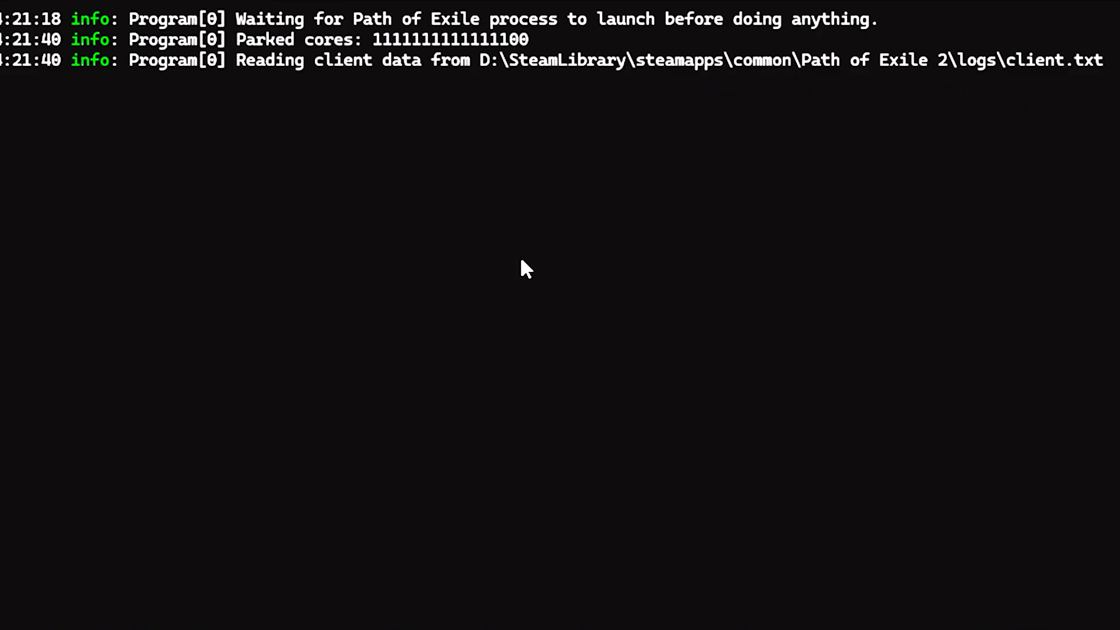
{"action": "mouse_move", "coordinate": [893, 207]}
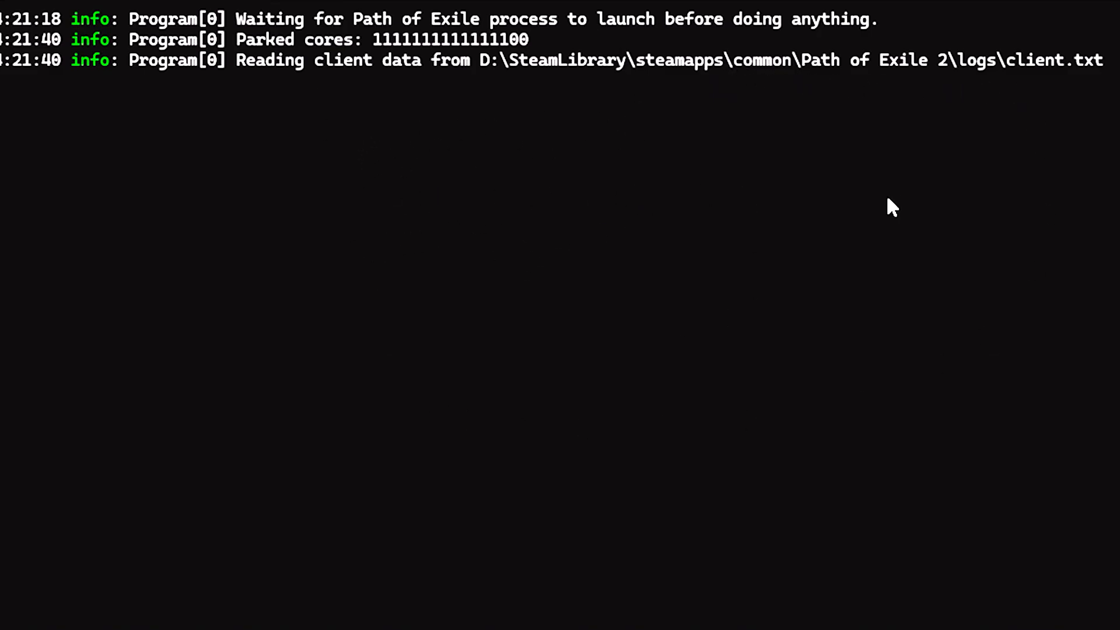